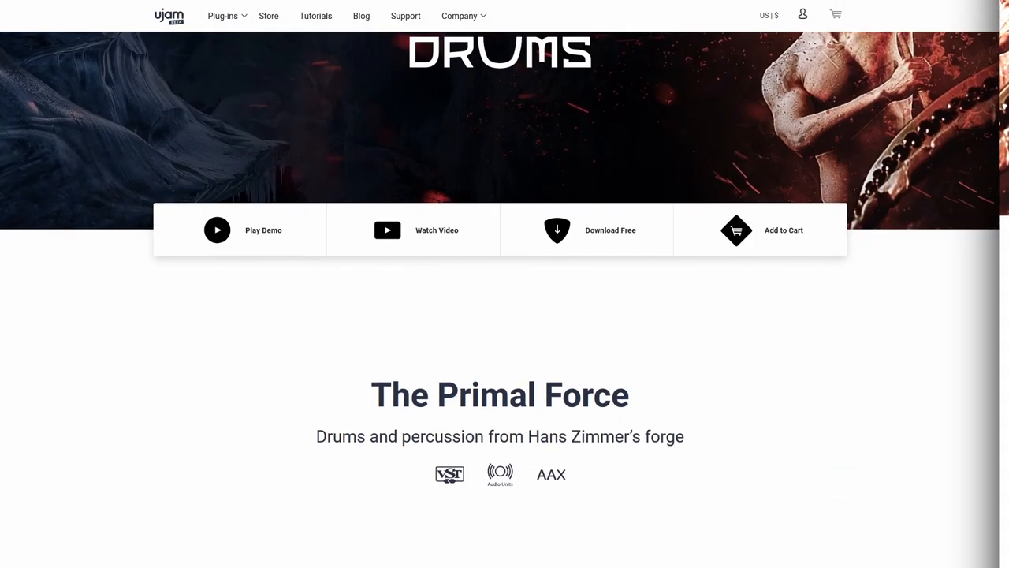
Step: Scroll the ujam DRUMS product page down to the Like fire and ice feature section
scroll("down", 3)
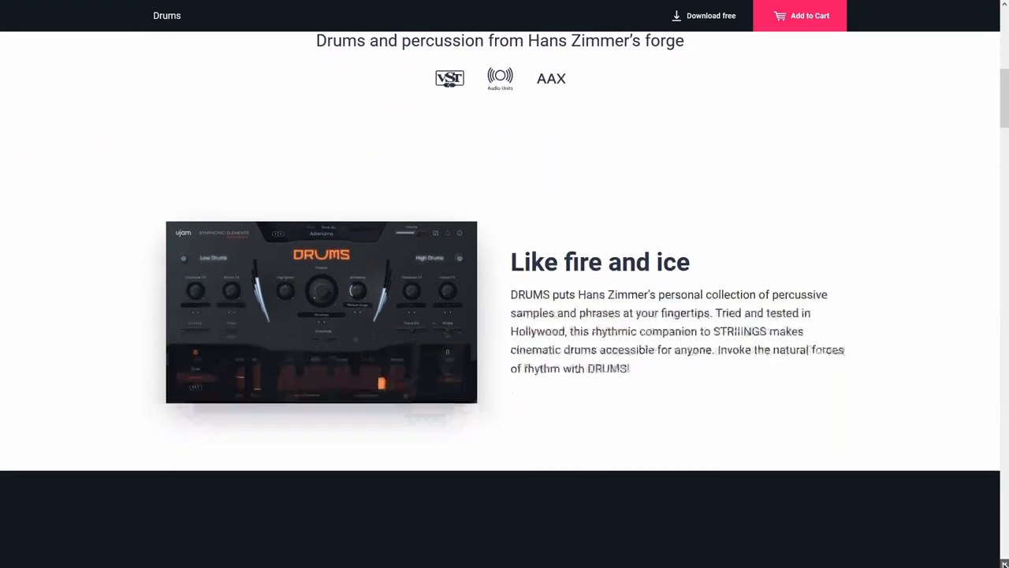
scroll("down", 3)
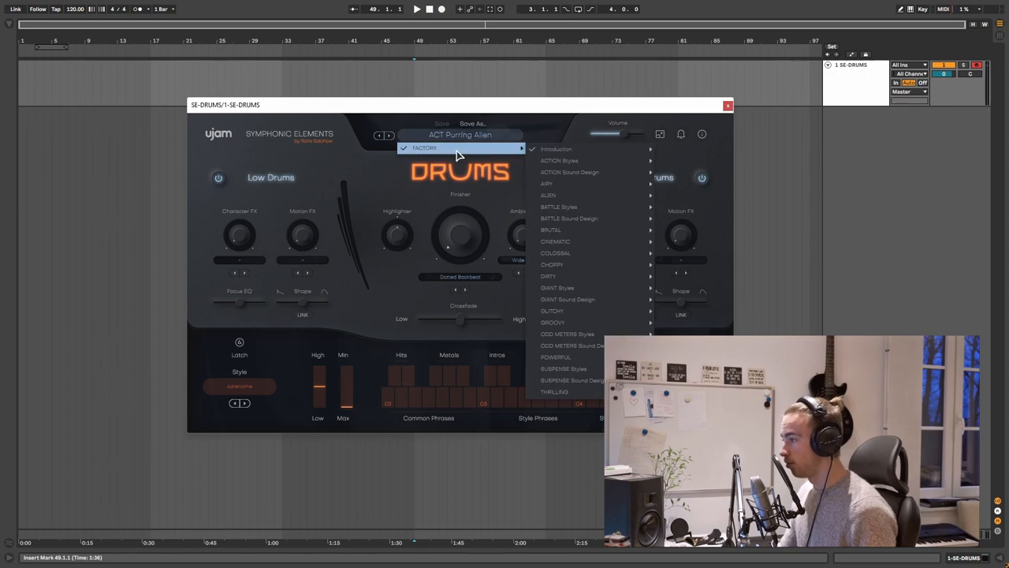
mouse_move(571, 299)
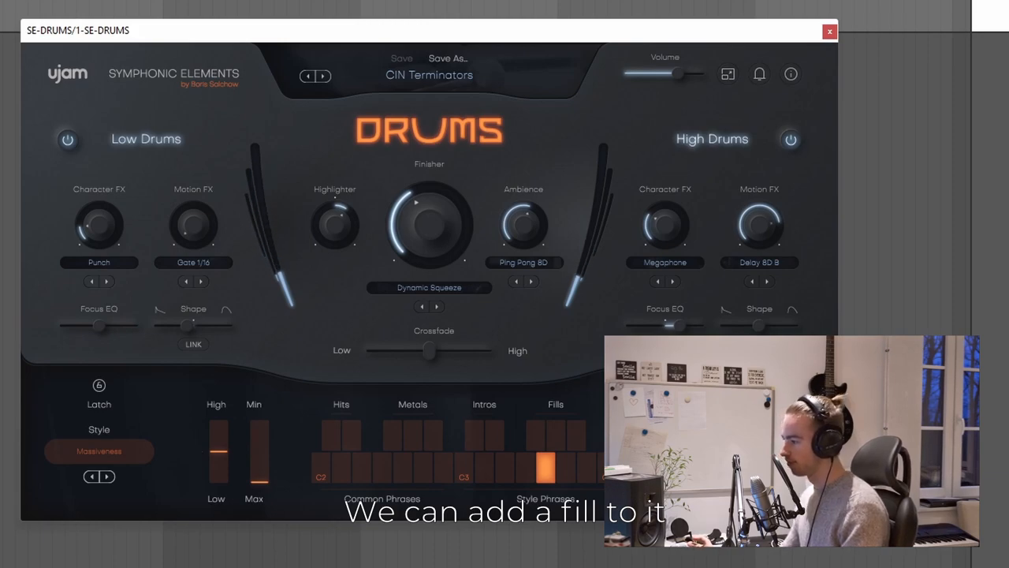
Step: Trigger two drum fill phrases on CIN Terminators, then step the style to The Siege
left_click(536, 433)
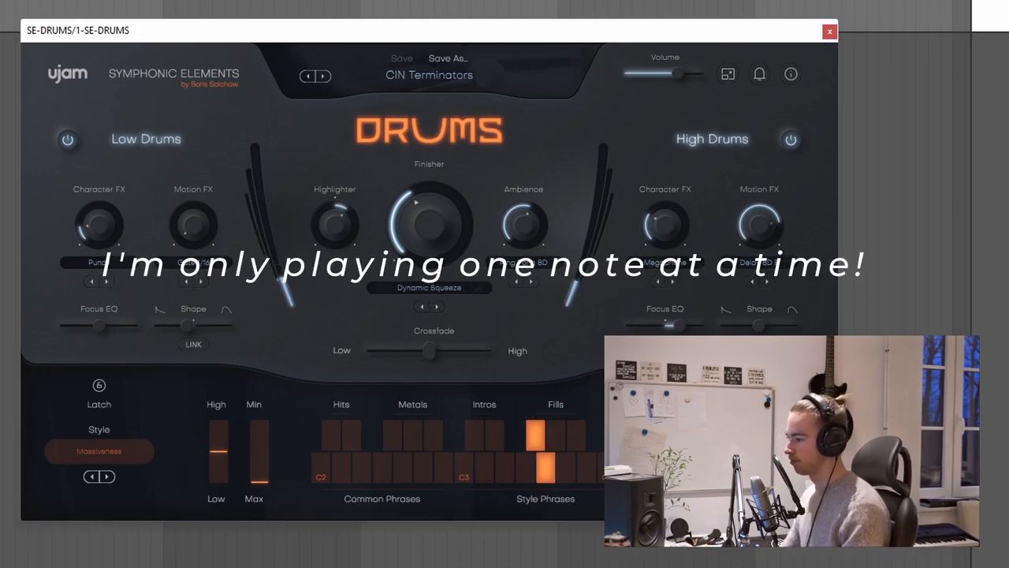
left_click(108, 476)
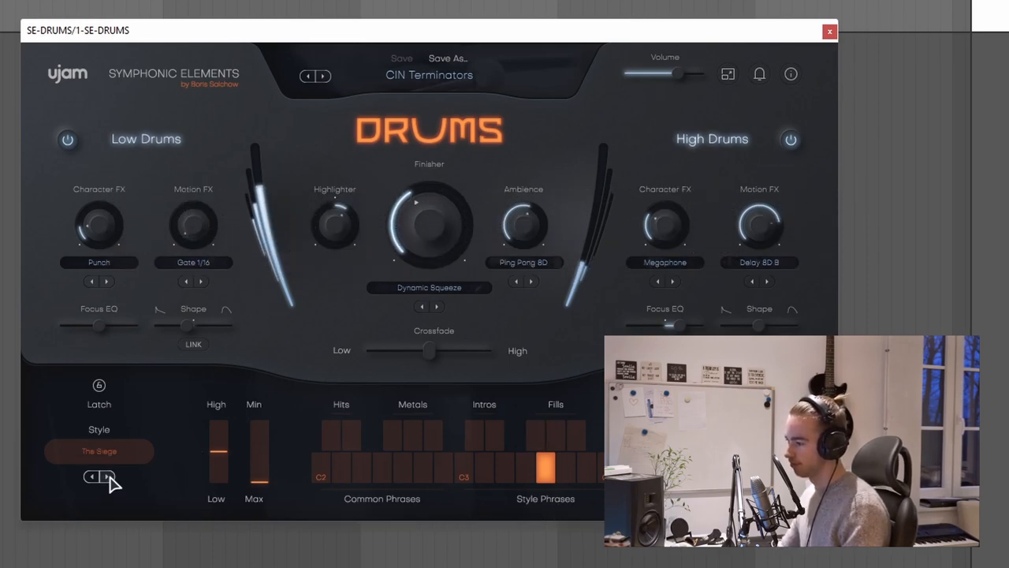
left_click(128, 463)
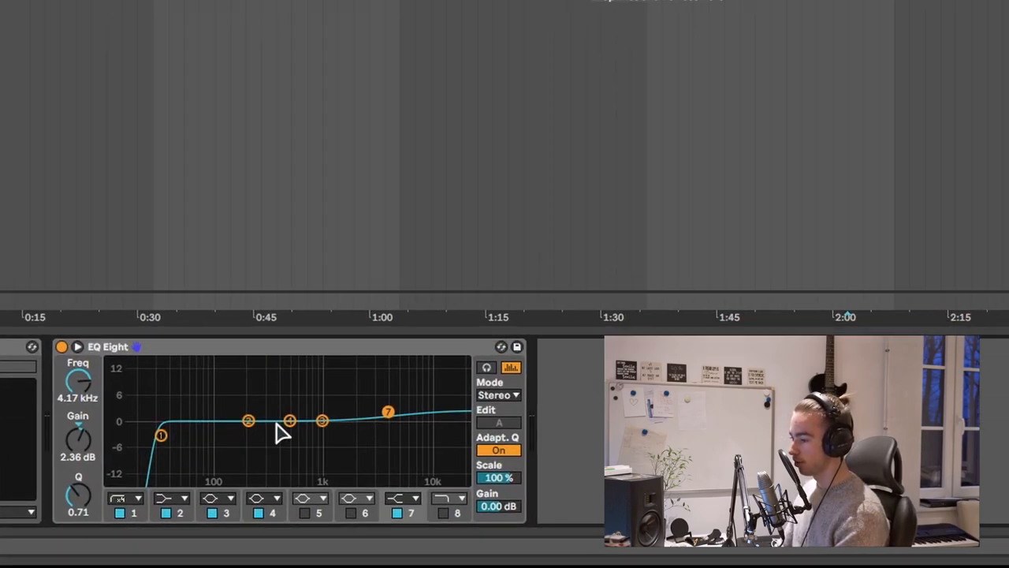
Step: Choose EQ Eight's processing mode from the Stereo / L/R / M/S dropdown
left_click(498, 395)
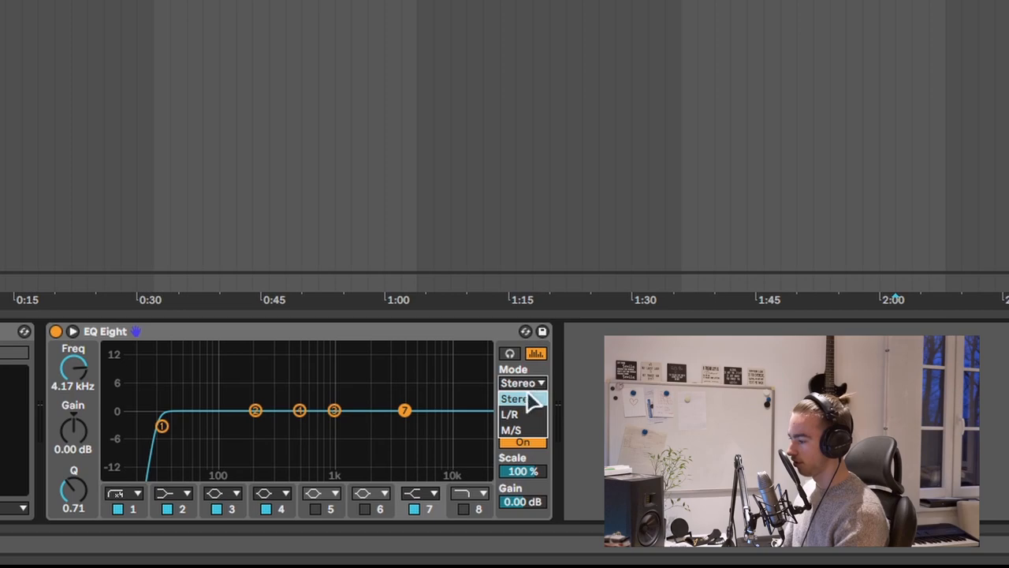
left_click(511, 415)
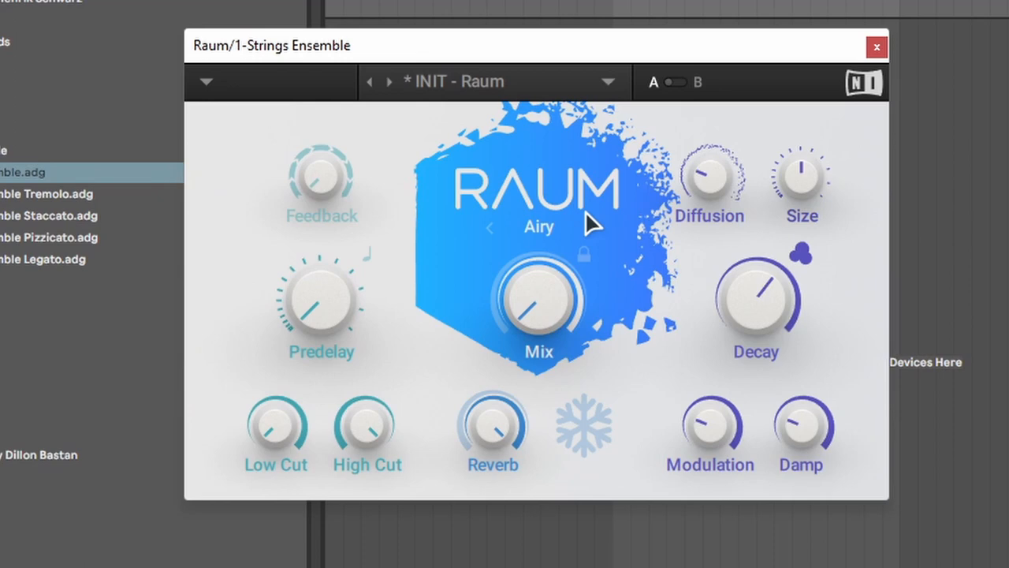
mouse_move(607, 190)
type("mjuc")
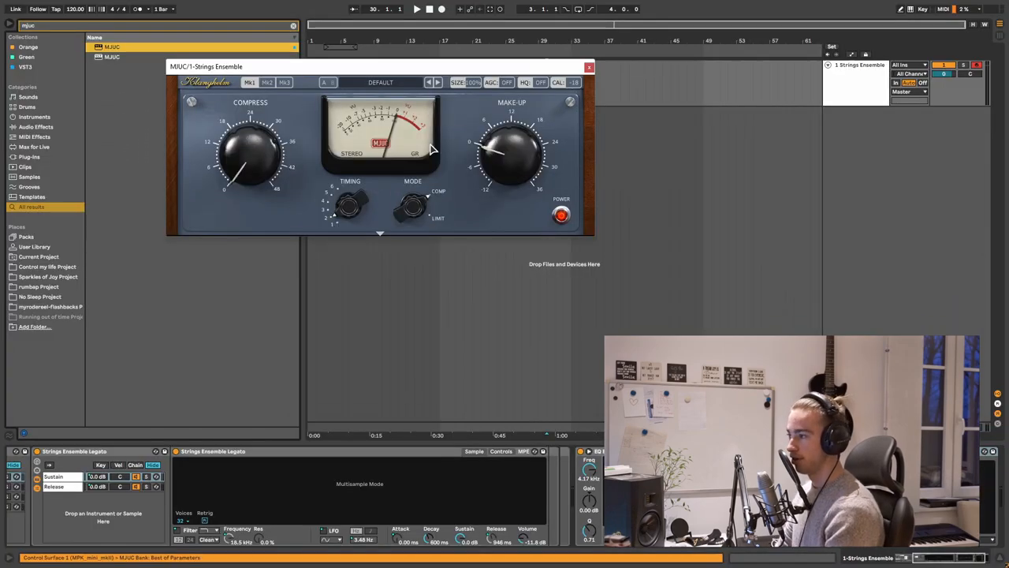
Step: Turn MJUC's Compress knob up to around 40 on the Mk3 model
left_click_drag(205, 66, 316, 101)
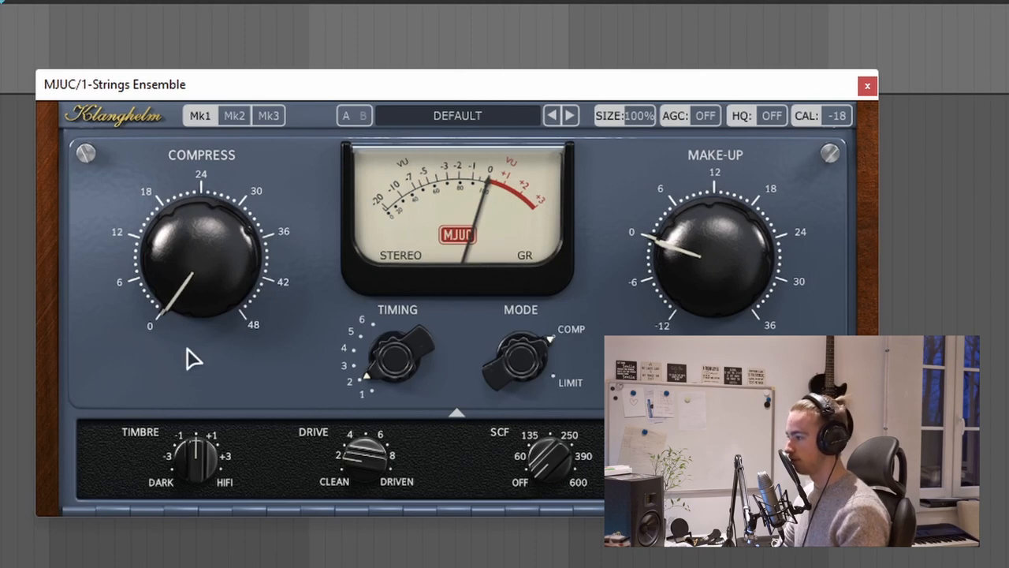
mouse_move(233, 126)
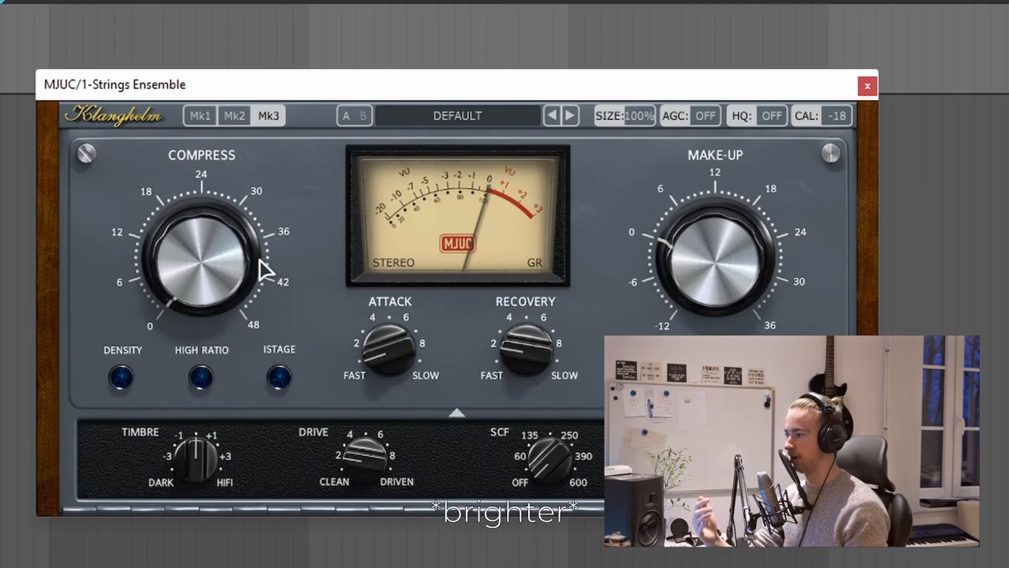
left_click(867, 85)
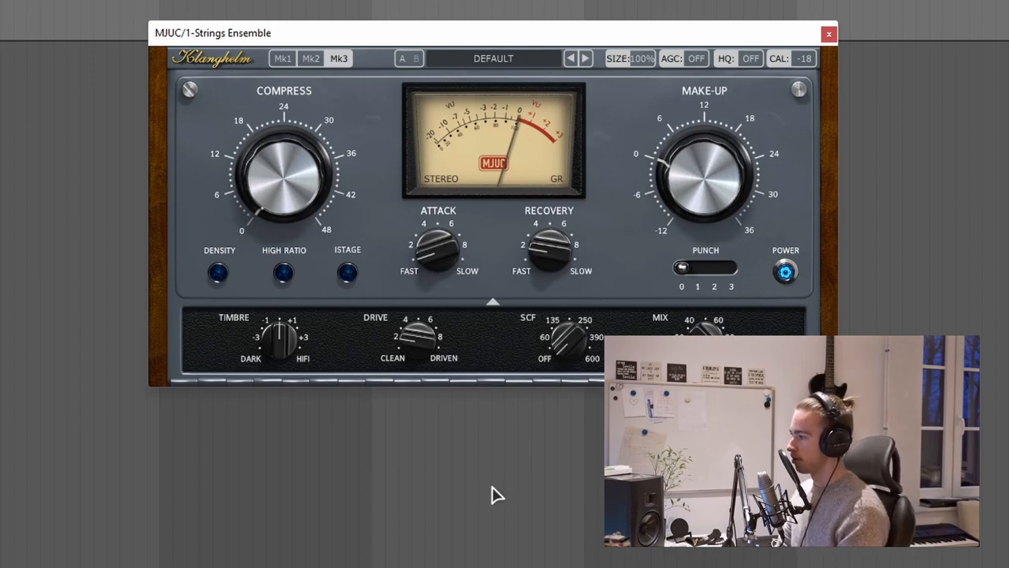
mouse_move(544, 479)
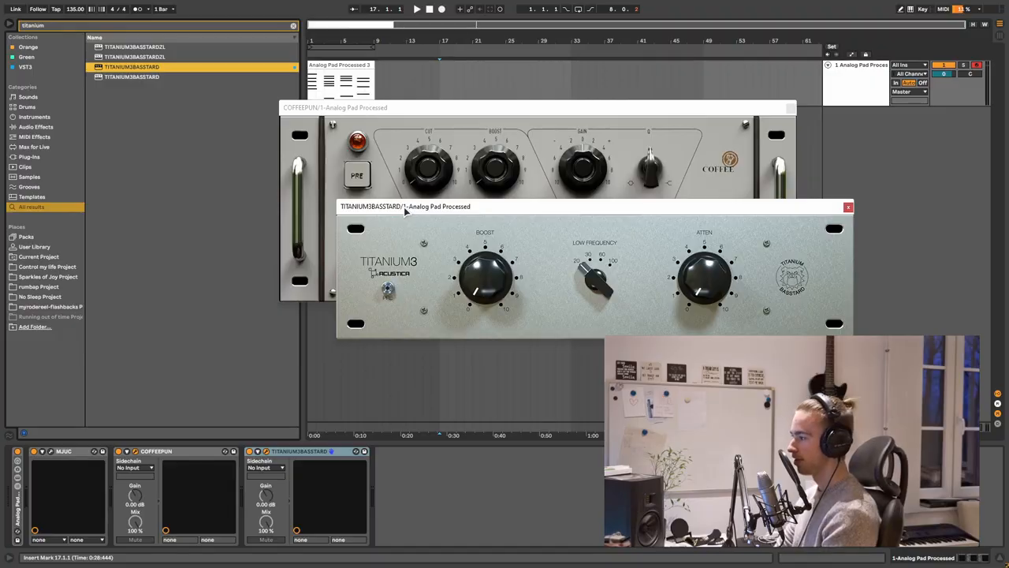
Step: Move the TITANIUM3BASSTARD window left and right, then close it, leaving COFFEEPUN open
left_click_drag(406, 205, 287, 250)
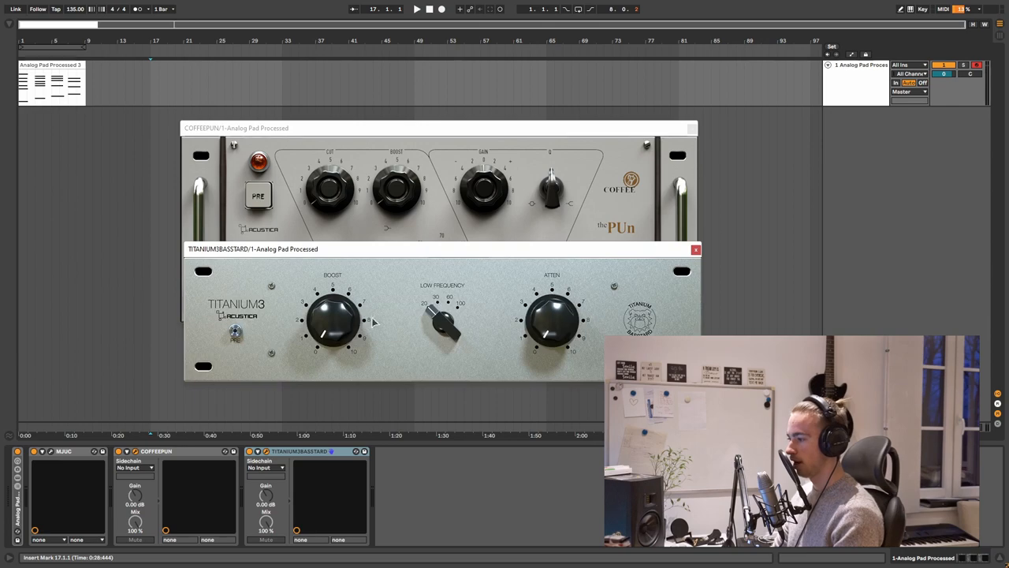
left_click_drag(253, 249, 350, 251)
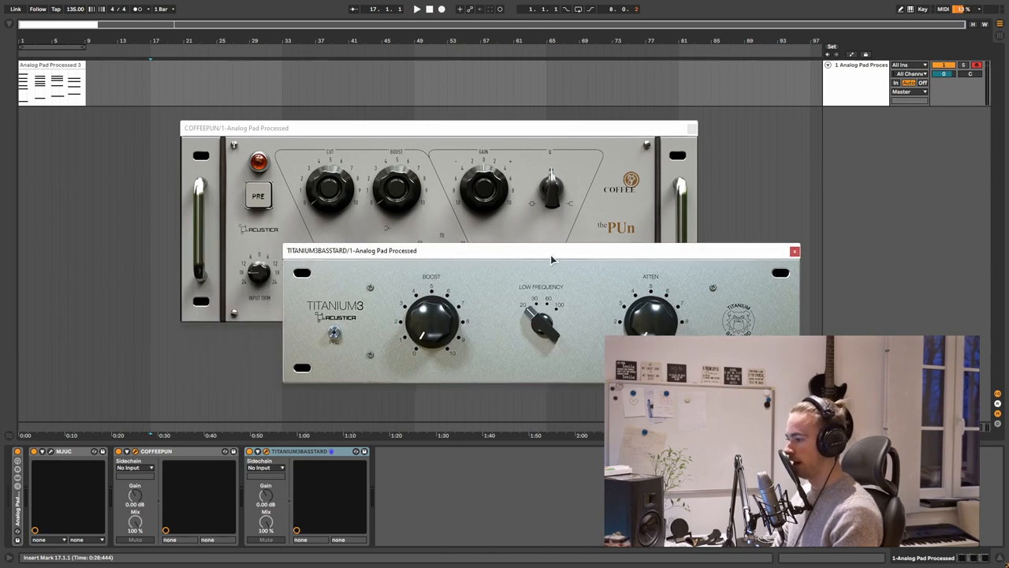
left_click(795, 251)
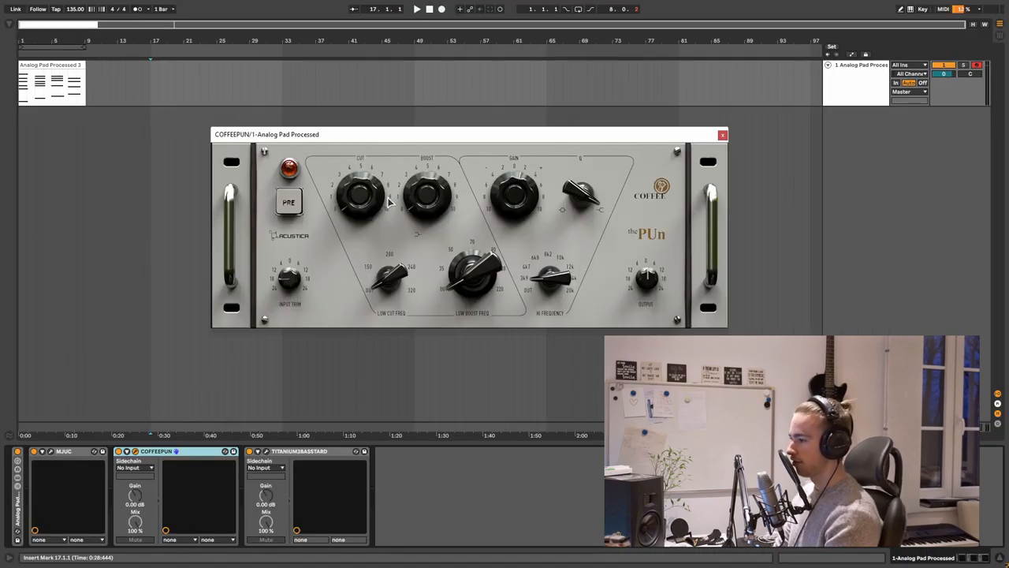
mouse_move(402, 315)
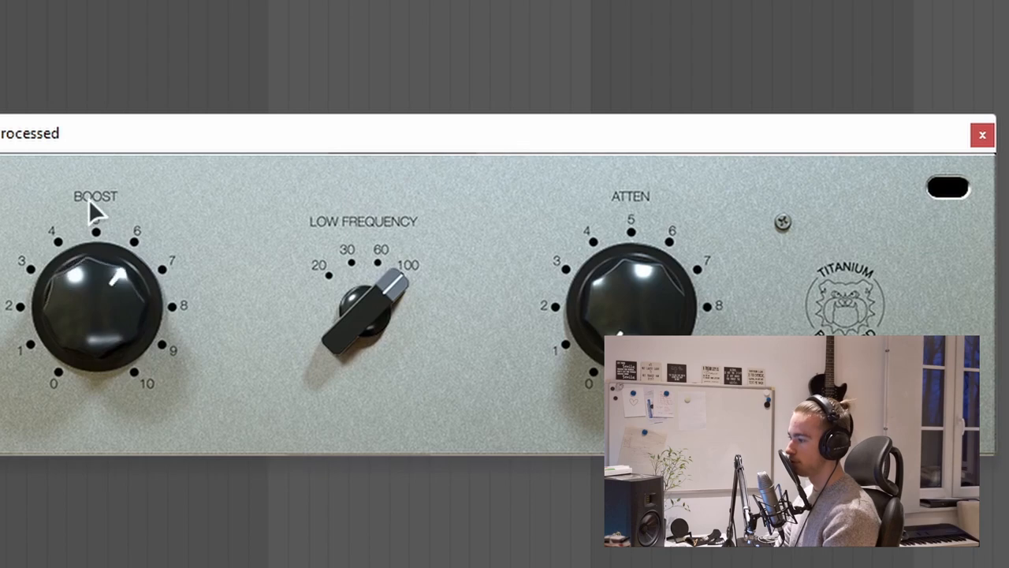
Step: Adjust TITANIUM3's bass Boost and Atten knobs with Low Frequency at 100
left_click_drag(94, 224, 76, 339)
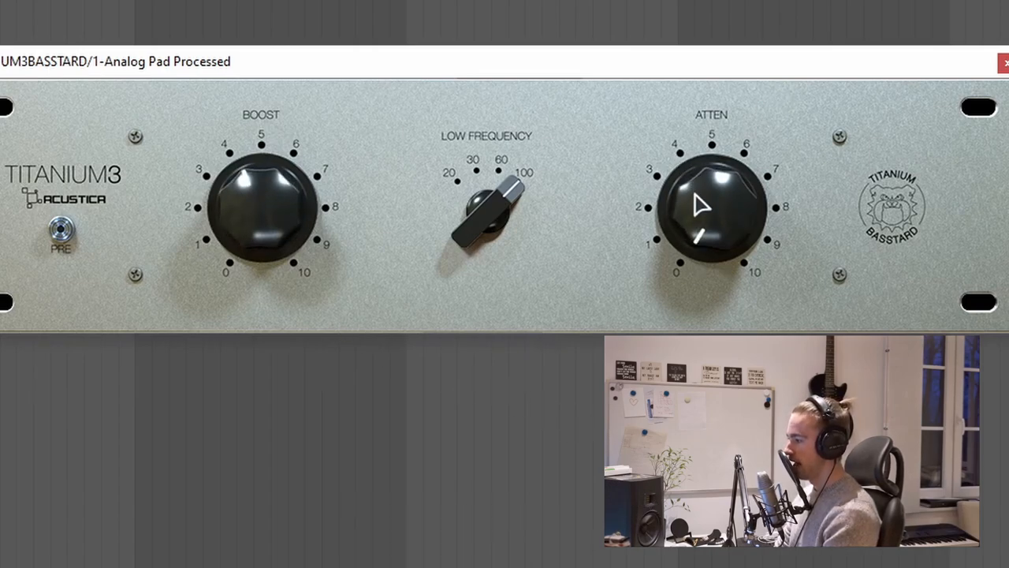
left_click_drag(702, 205, 654, 202)
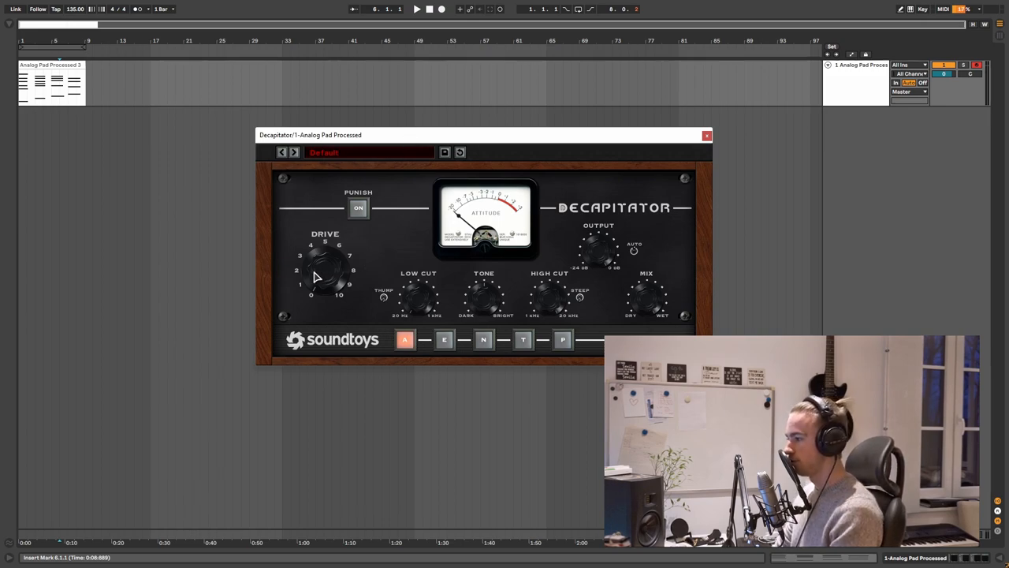
mouse_move(360, 326)
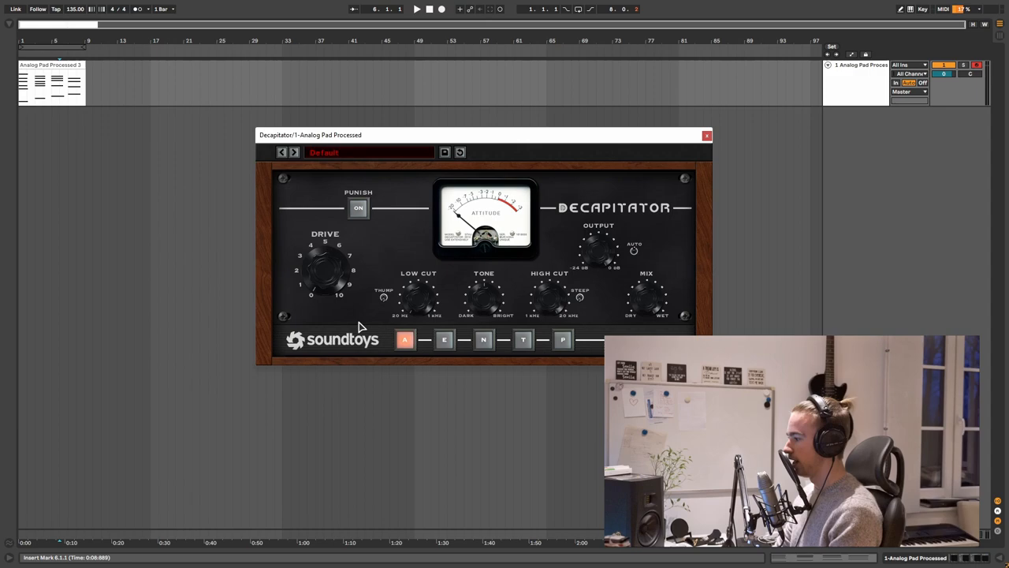
Step: Audition two more Decapitator saturation styles from the A/E/N/T/P buttons
left_click(524, 340)
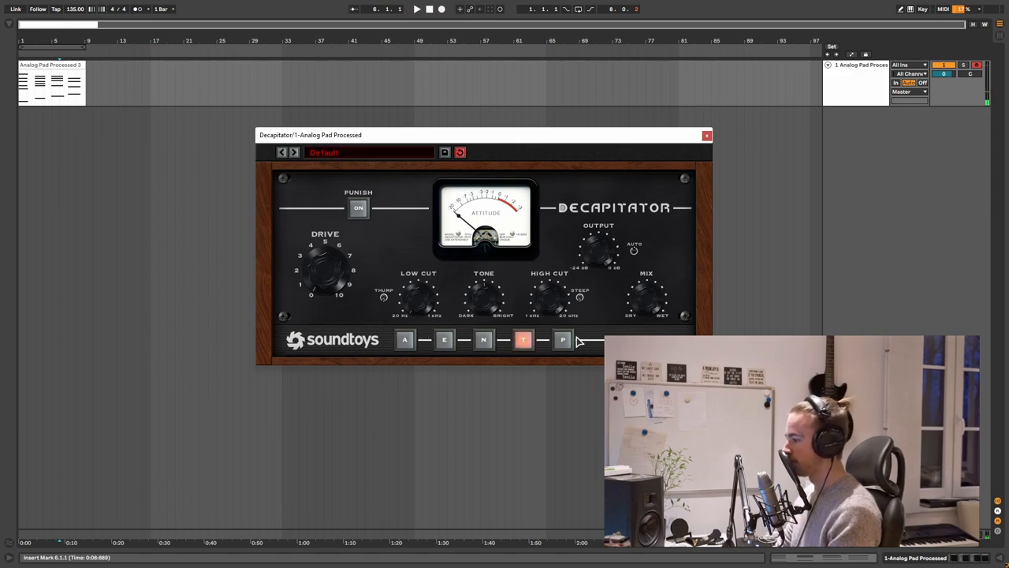
left_click(445, 339)
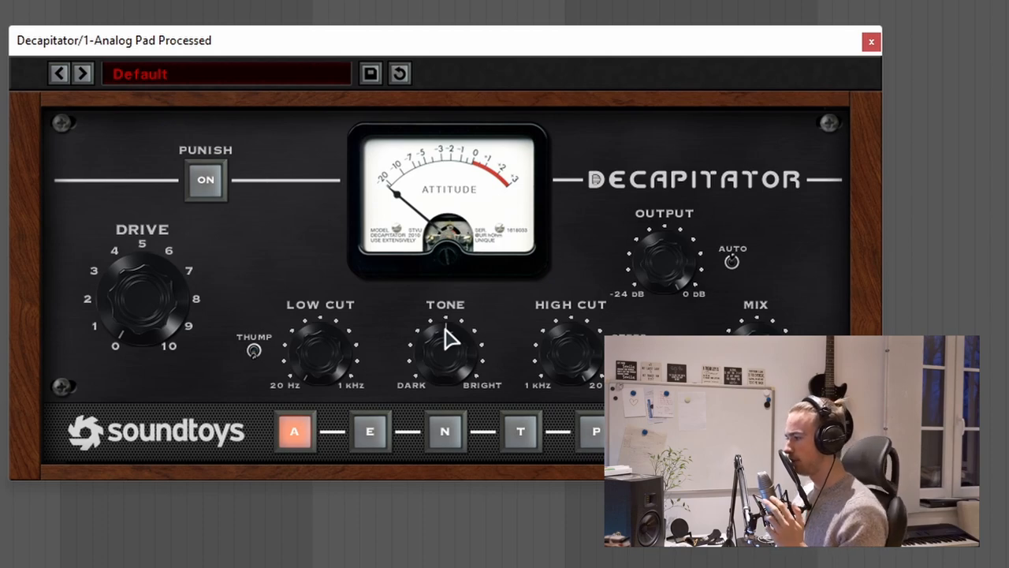
mouse_move(161, 326)
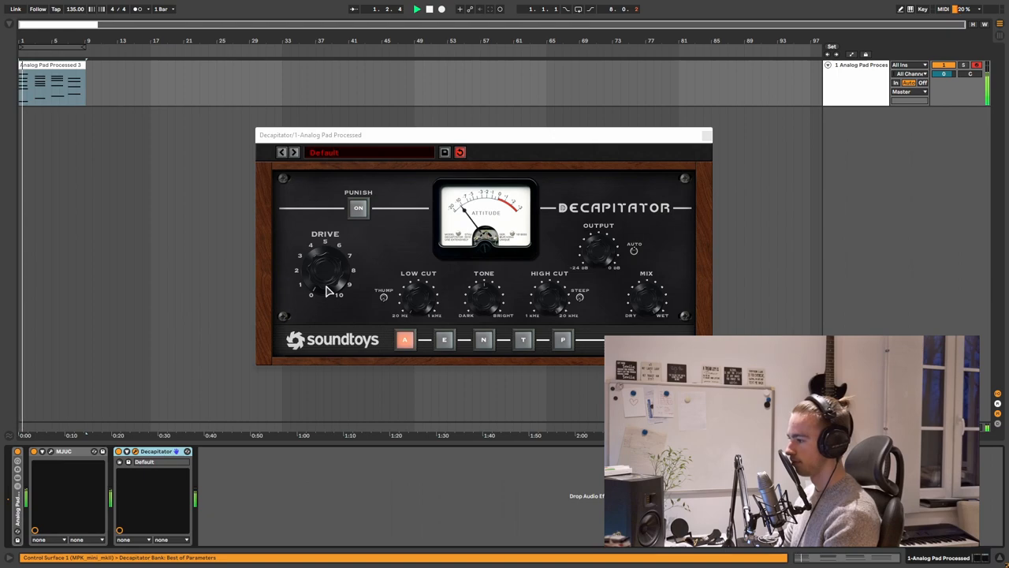
Step: Set Decapitator's saturation to style E
left_click(445, 340)
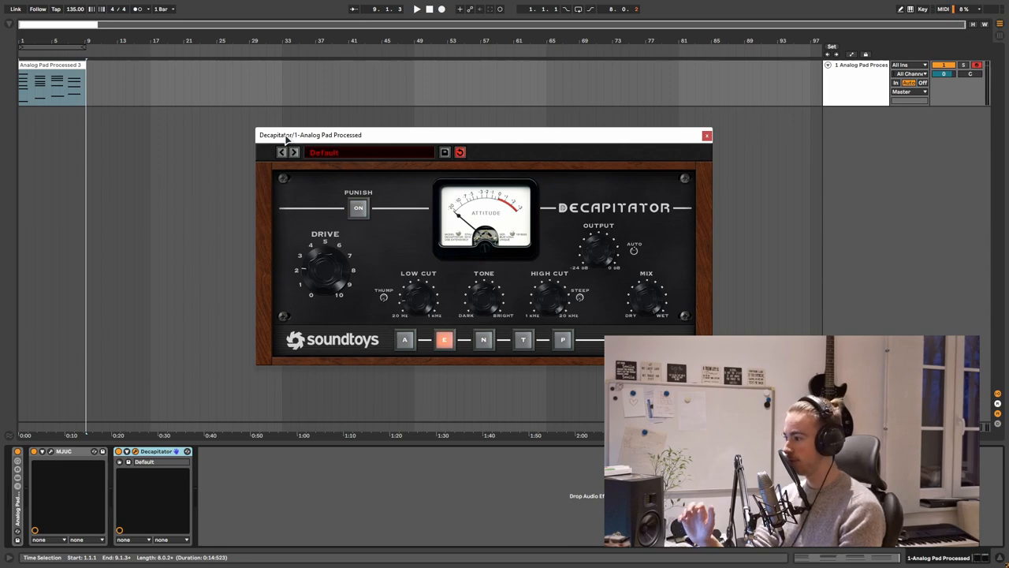
mouse_move(684, 129)
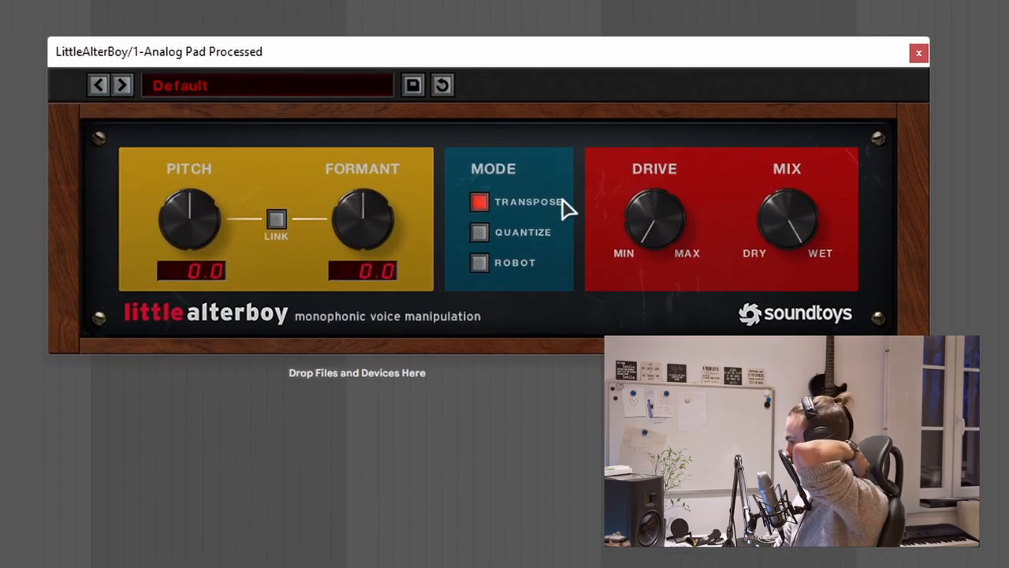
mouse_move(599, 276)
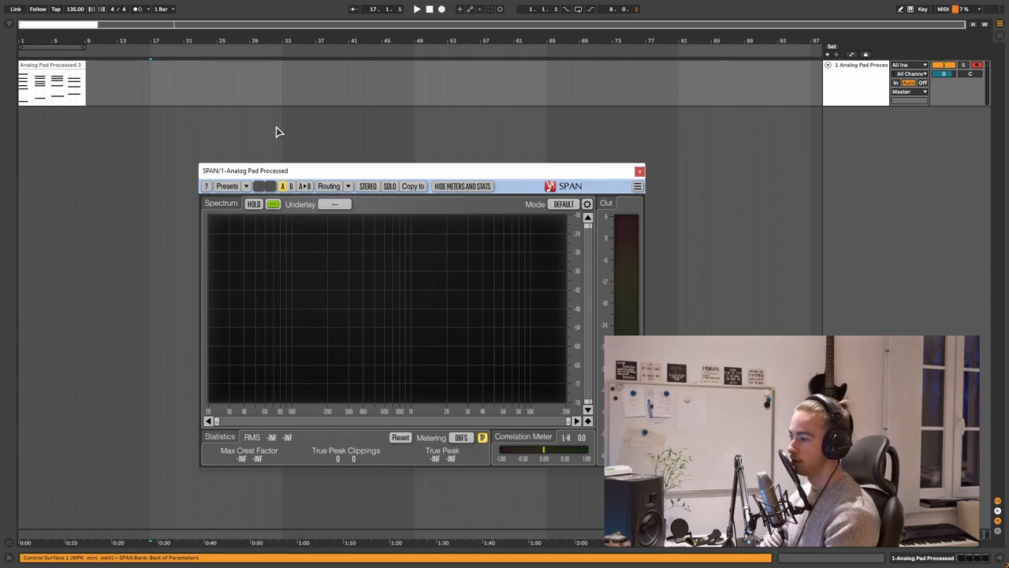
Step: Centre SPAN, load the Mid Side preset and colour the mid spectrum light blue
left_click_drag(246, 170, 294, 133)
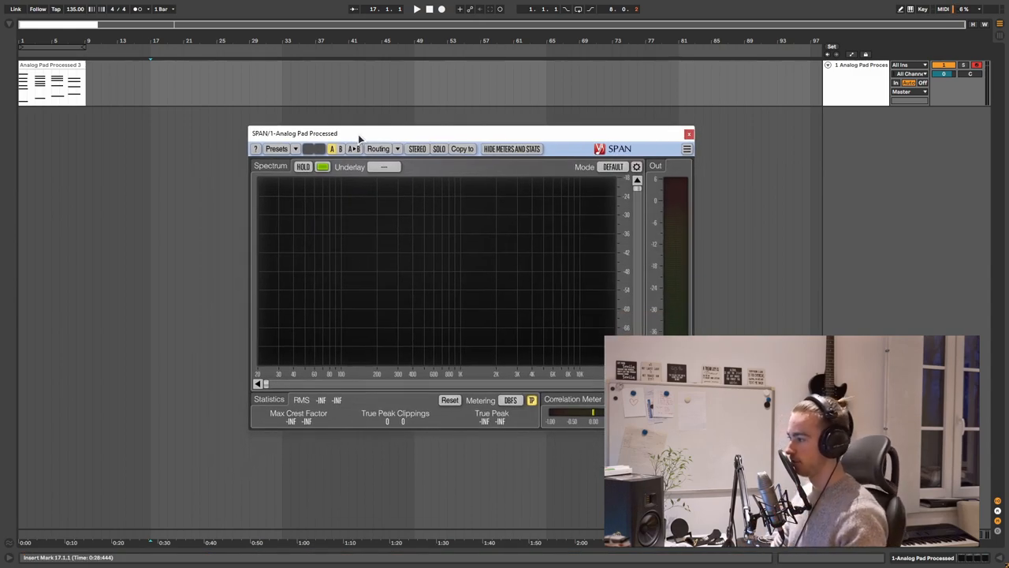
left_click(294, 148)
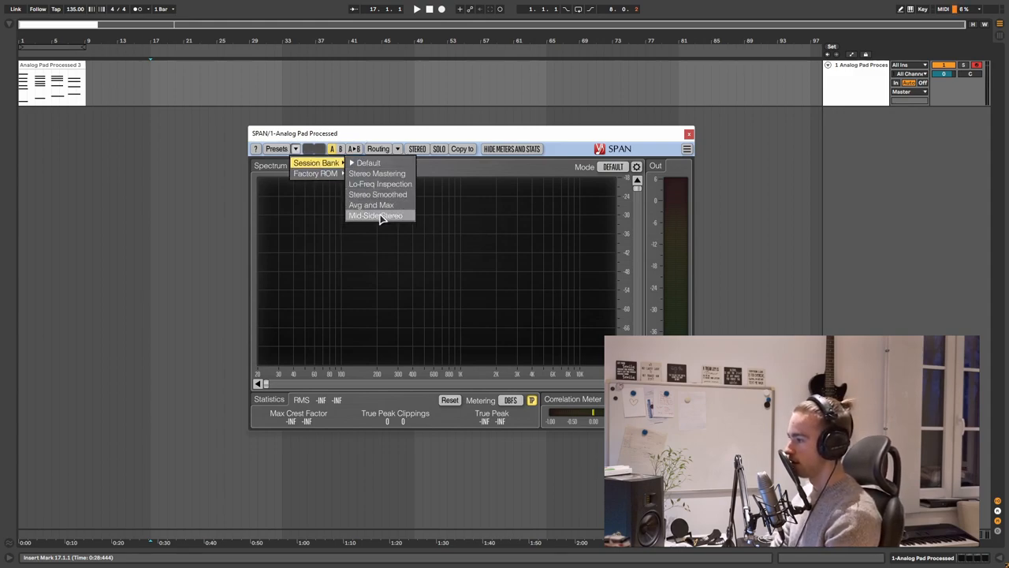
left_click(375, 214)
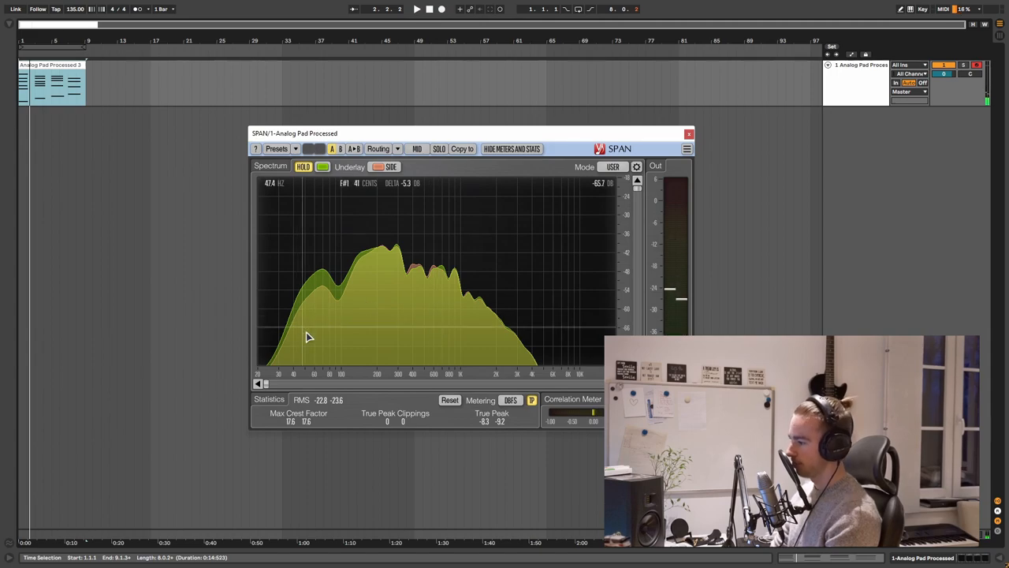
mouse_move(455, 309)
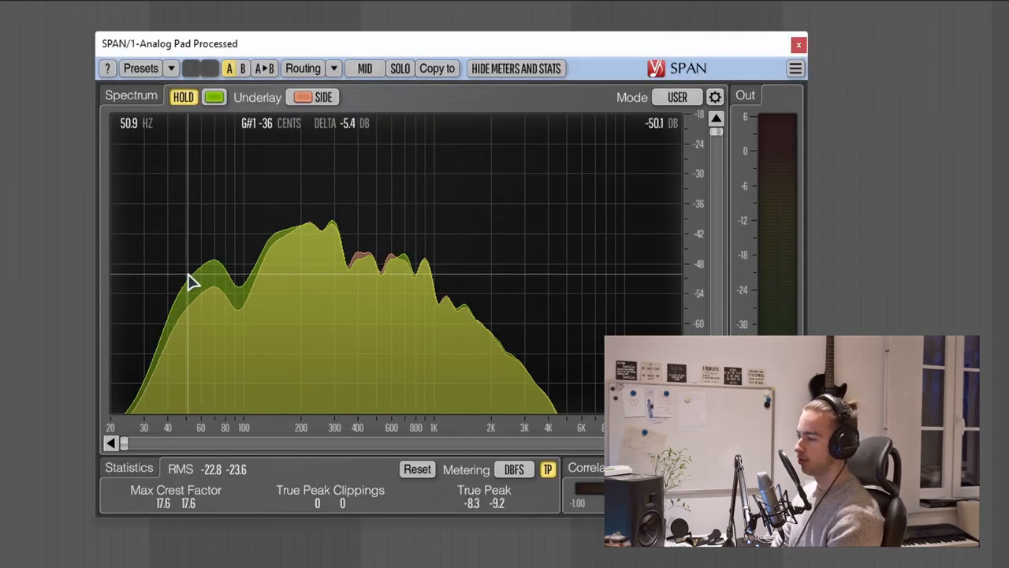
left_click(214, 96)
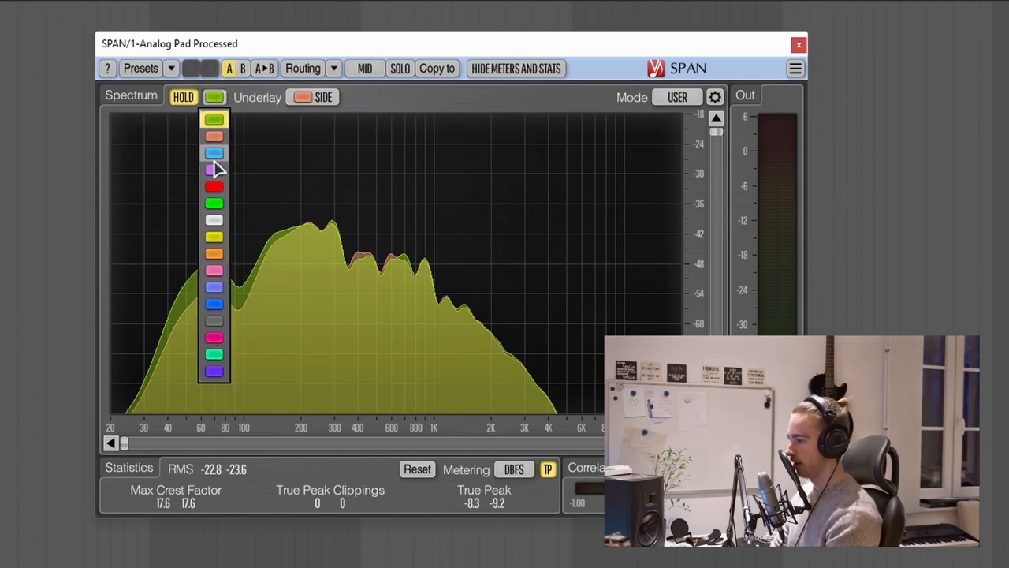
left_click(215, 152)
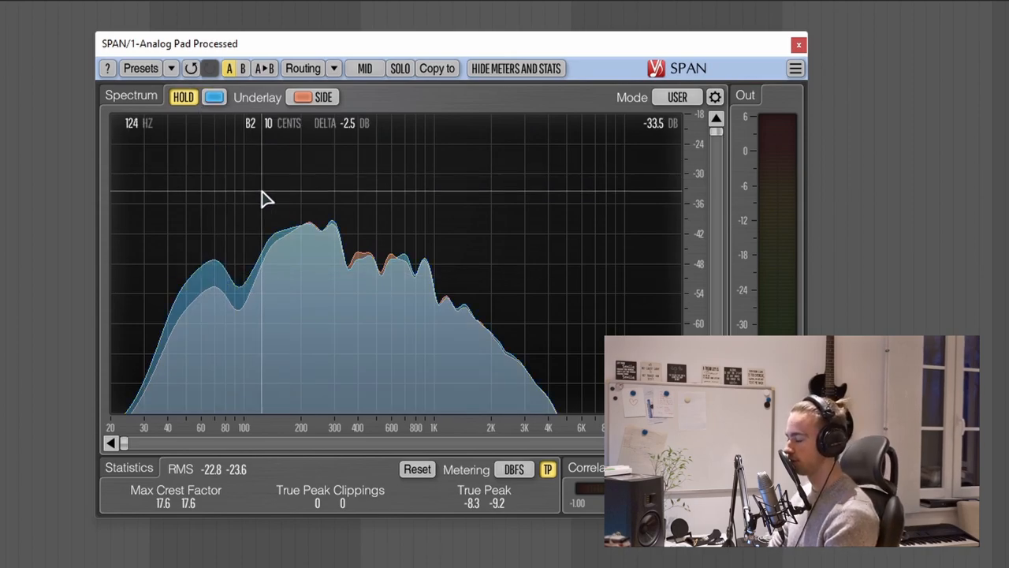
mouse_move(344, 196)
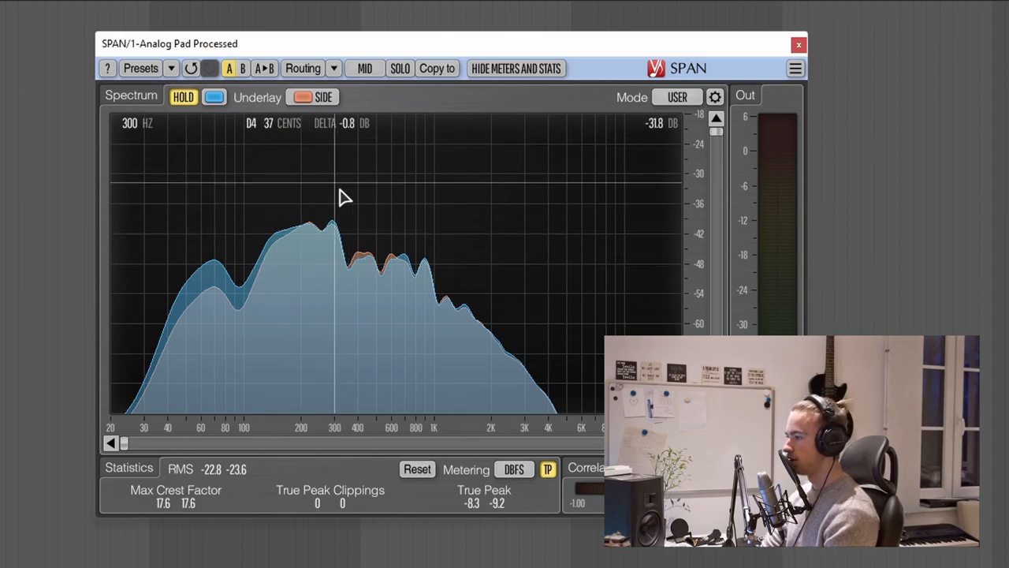
mouse_move(287, 292)
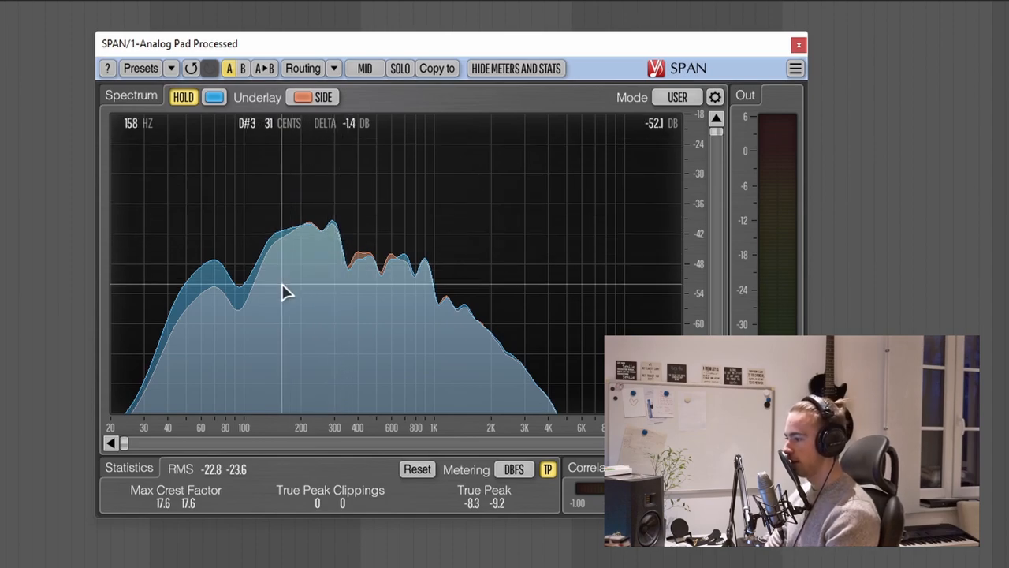
mouse_move(432, 356)
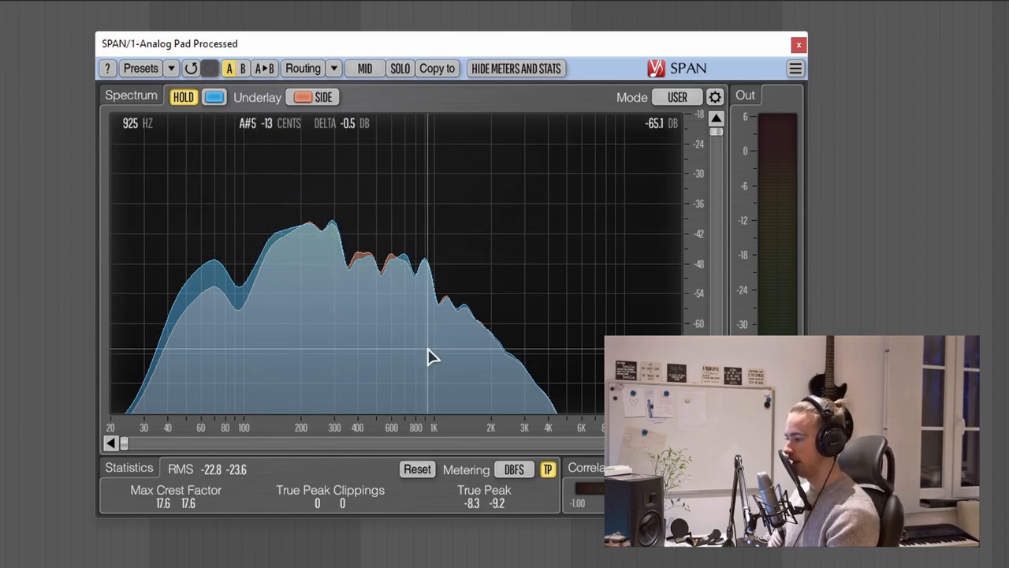
mouse_move(440, 290)
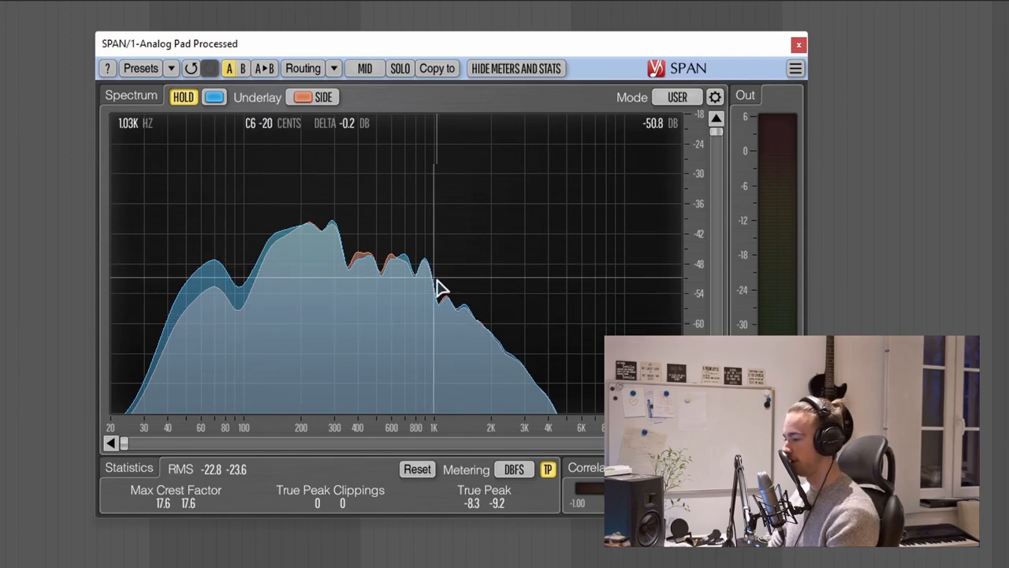
mouse_move(319, 284)
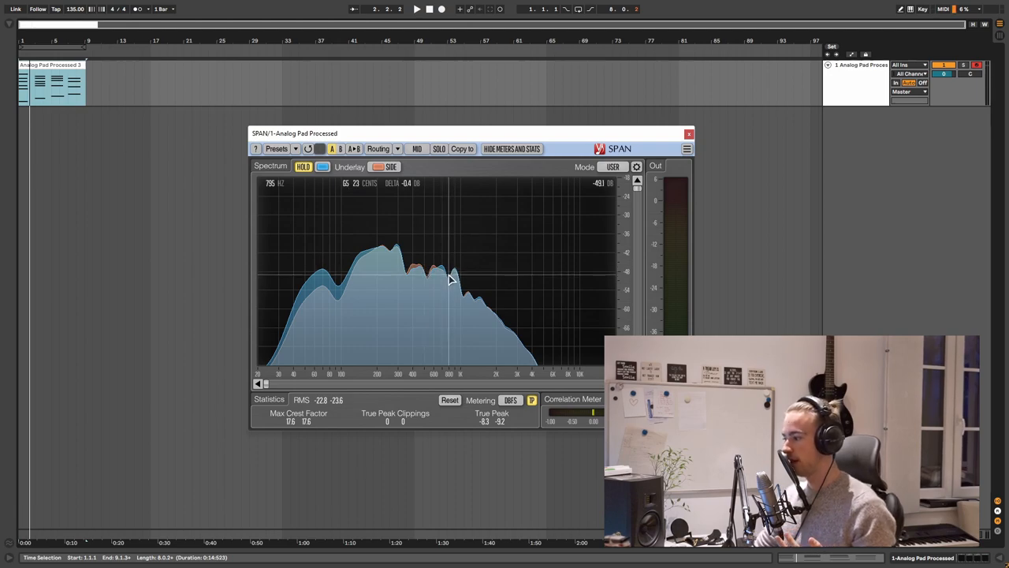
mouse_move(460, 287)
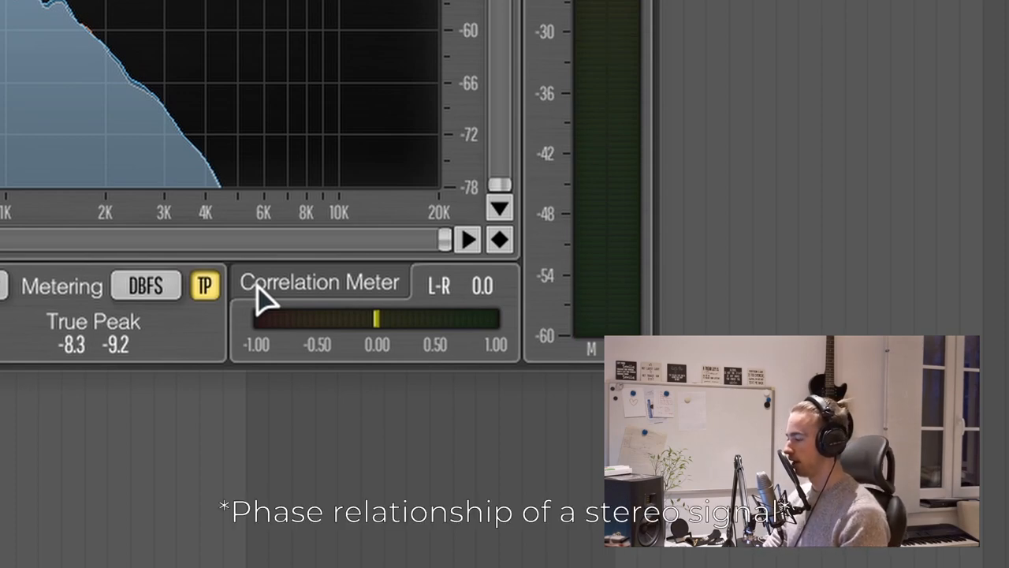
mouse_move(508, 344)
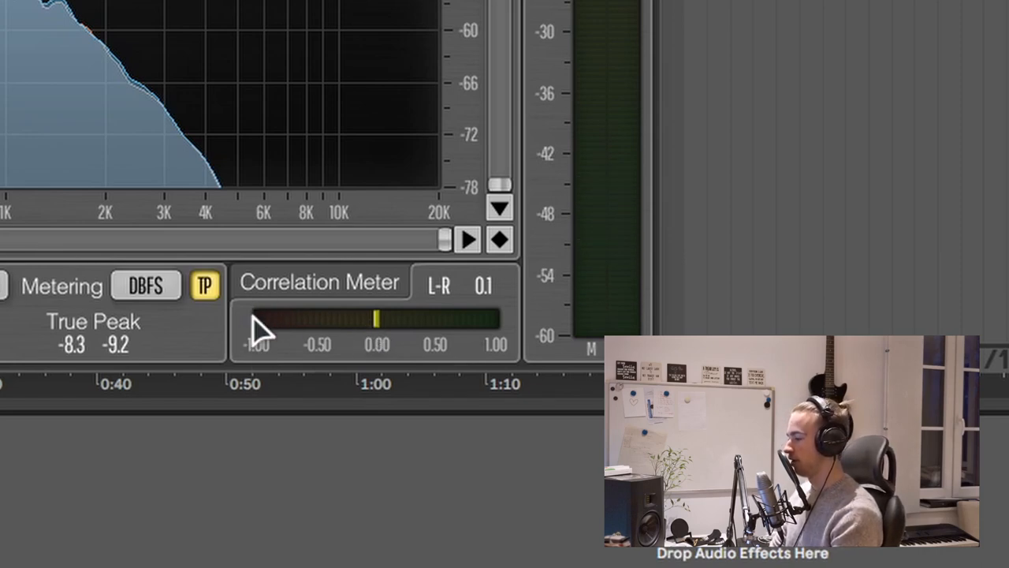
mouse_move(350, 359)
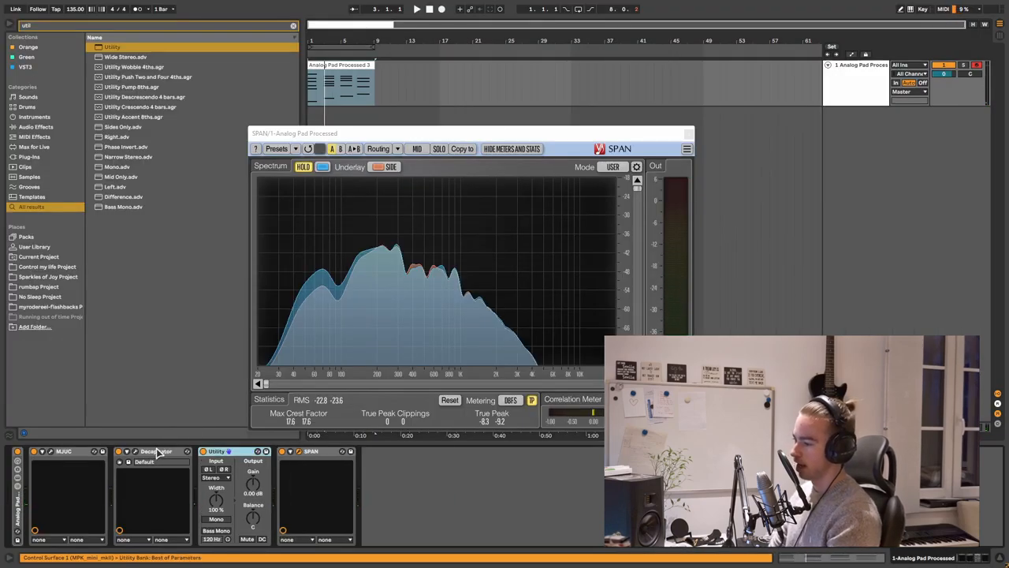
Step: Add EQ Eight to the pad and cut the side channel around 160 Hz to about -3.35 dB
left_click(157, 451)
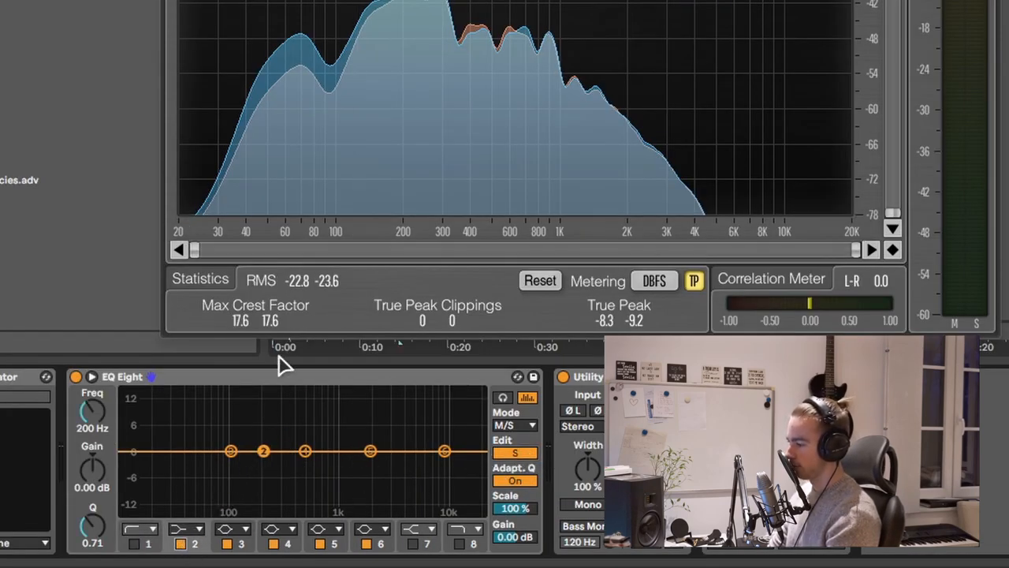
left_click_drag(262, 451, 271, 465)
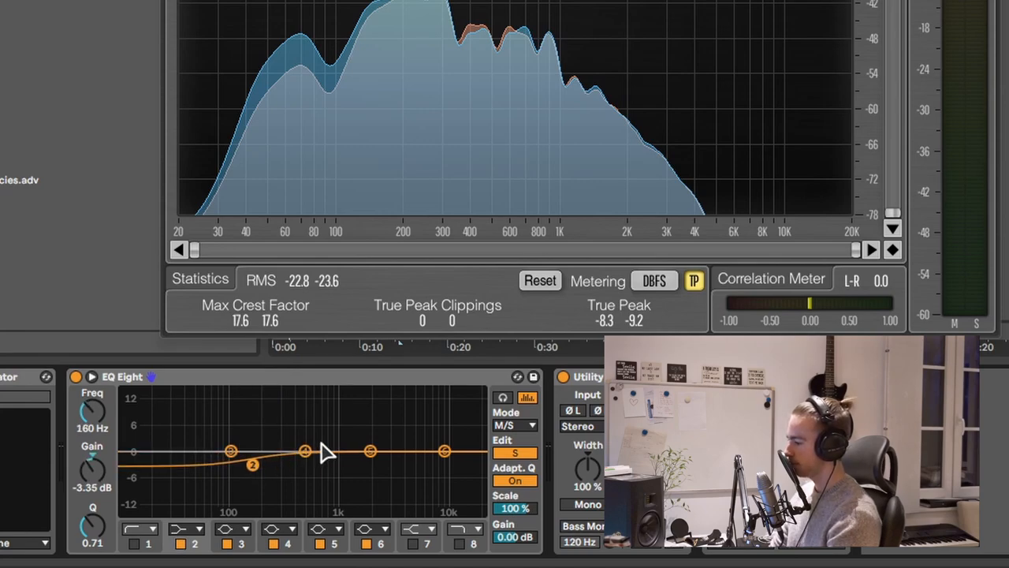
mouse_move(345, 472)
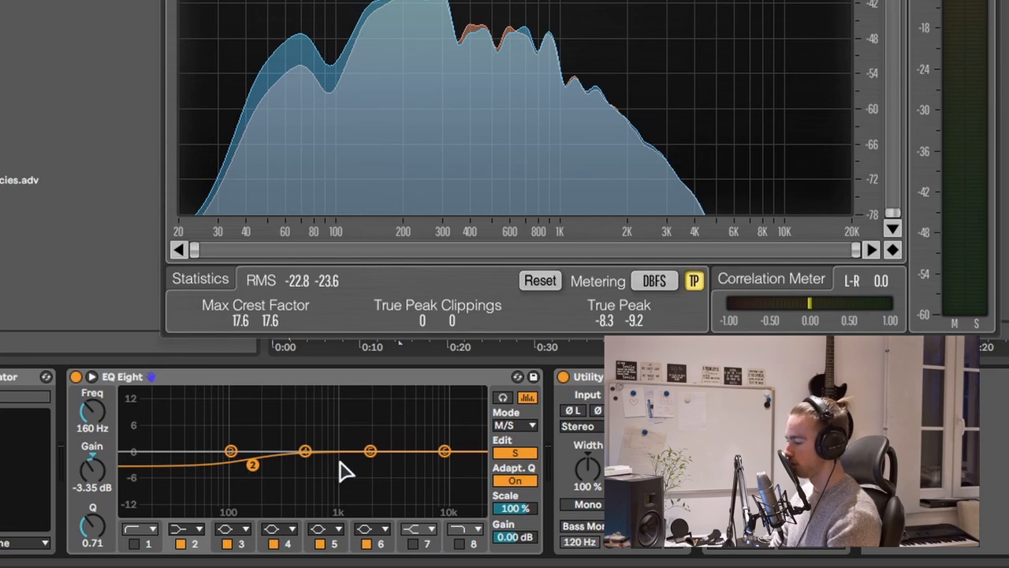
mouse_move(470, 37)
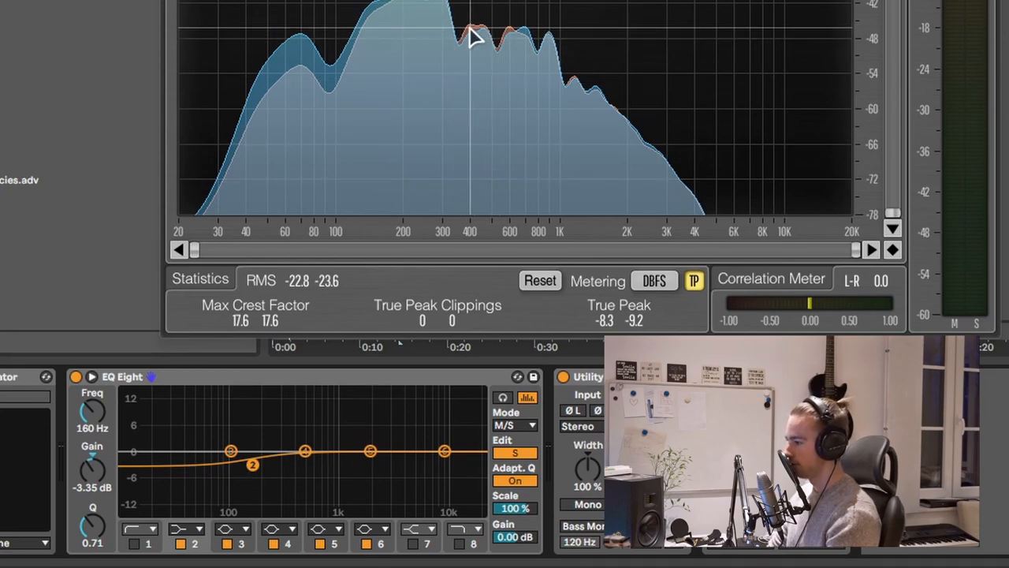
mouse_move(355, 465)
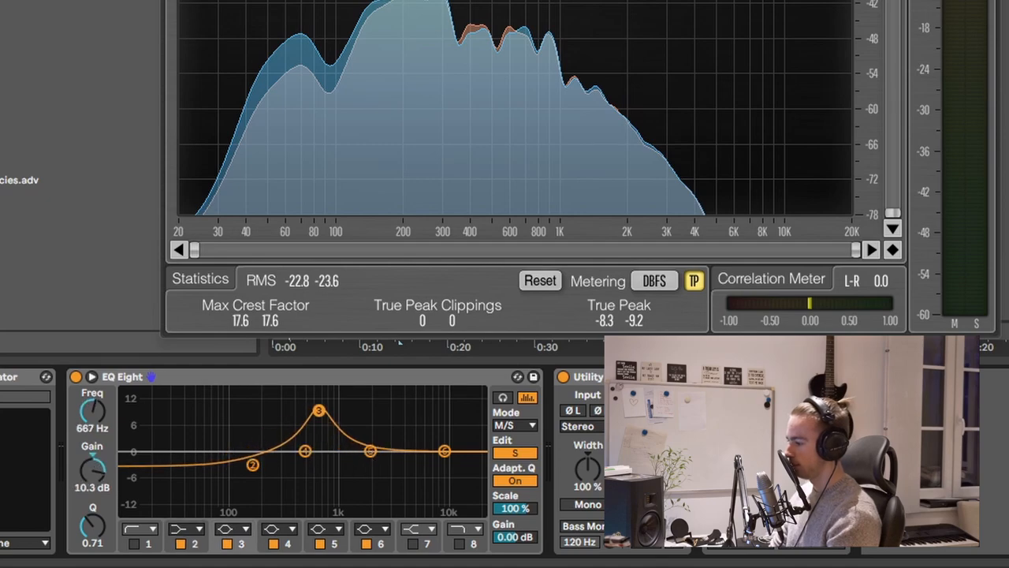
left_click_drag(319, 410, 306, 454)
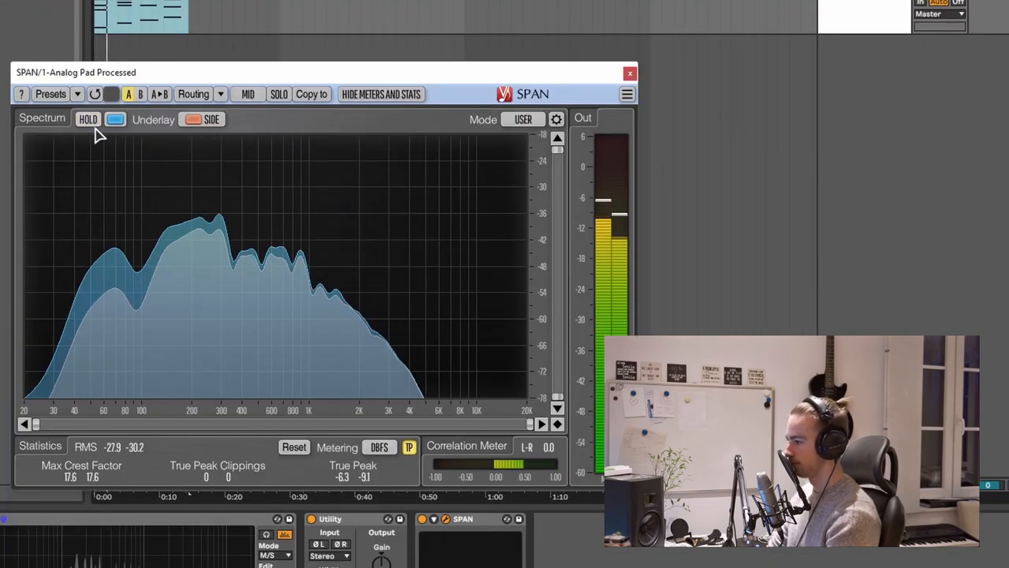
mouse_move(308, 331)
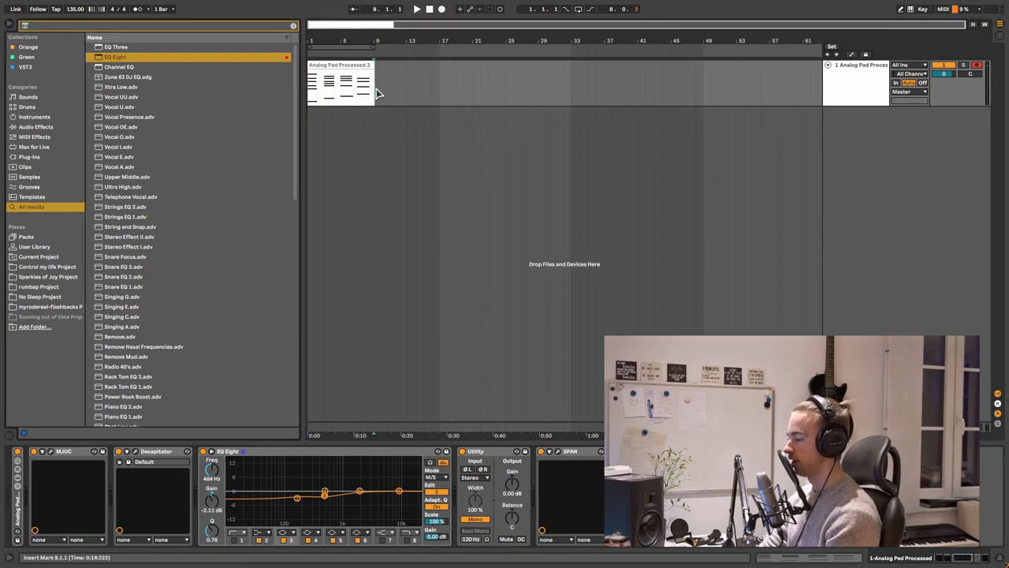
Step: Search the browser for 'youlean' to locate Youlean Loudness Meter 2
type("youlean")
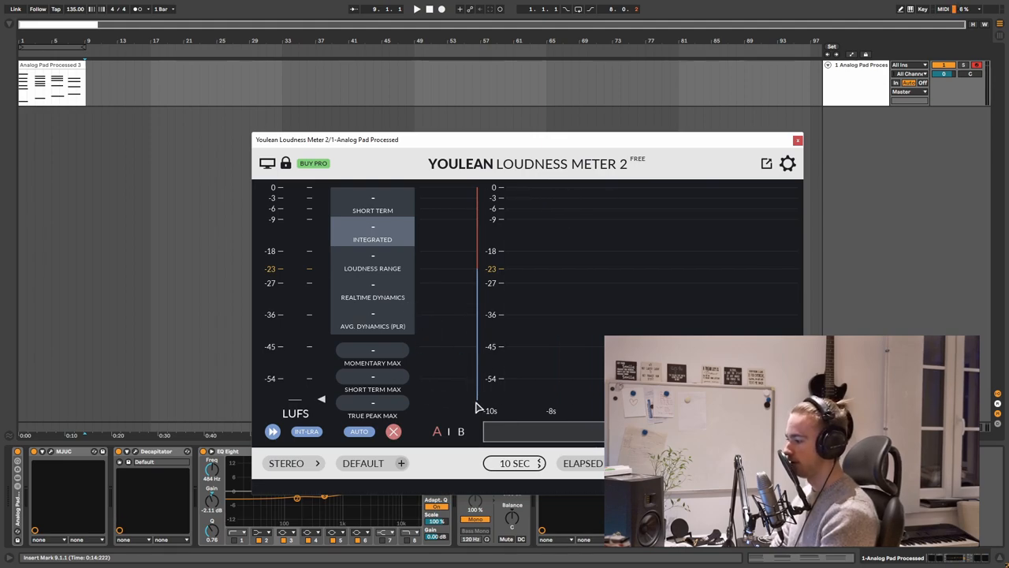
mouse_move(85, 138)
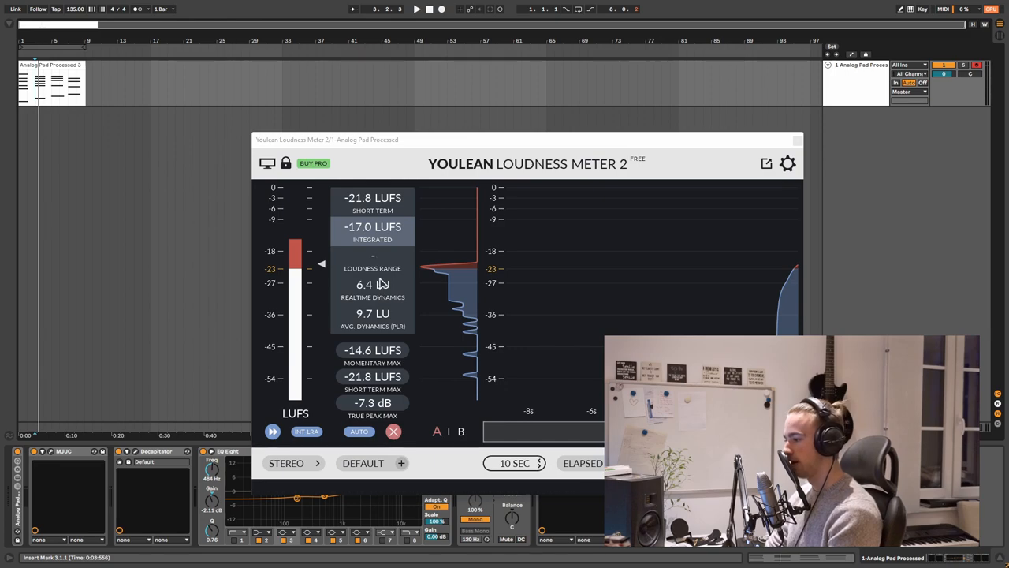
mouse_move(391, 410)
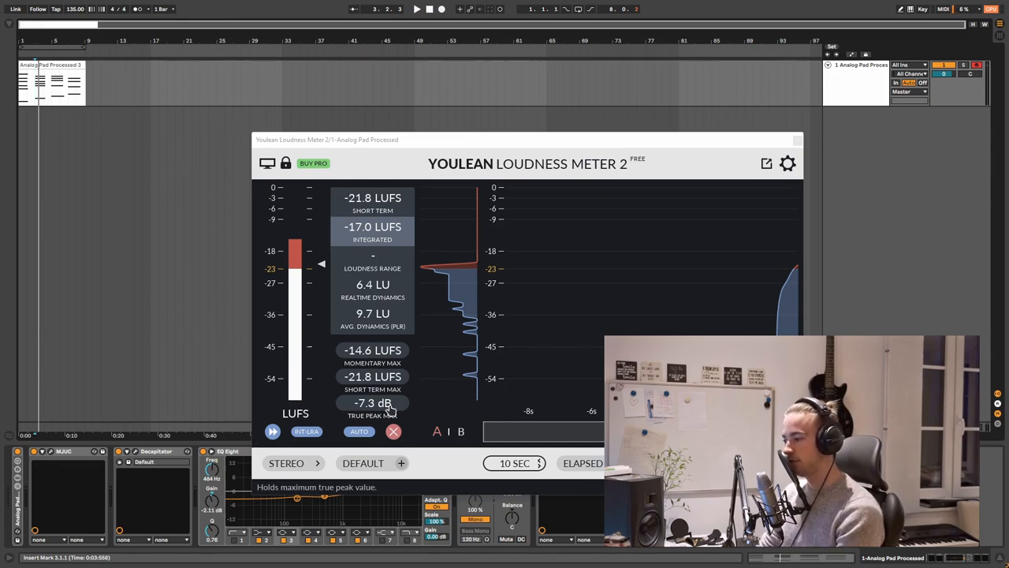